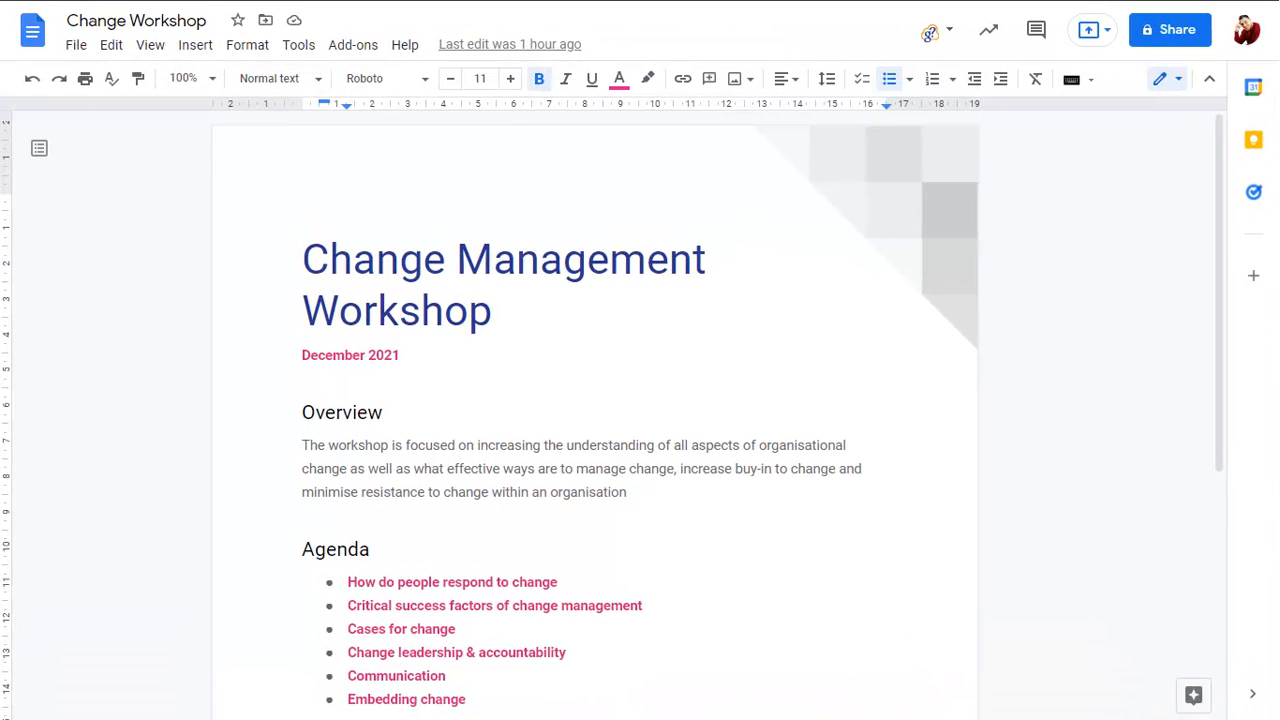
{"action": "mouse_move", "coordinate": [5, 8]}
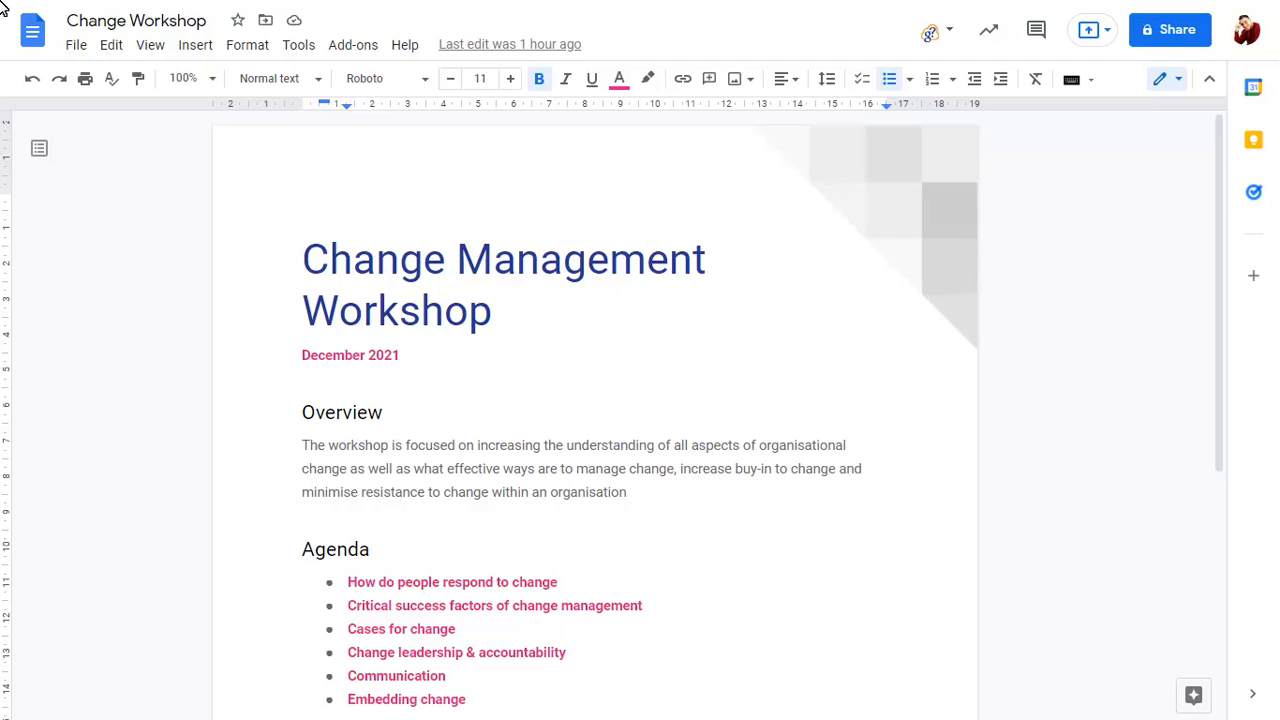
{"action": "mouse_move", "coordinate": [75, 44]}
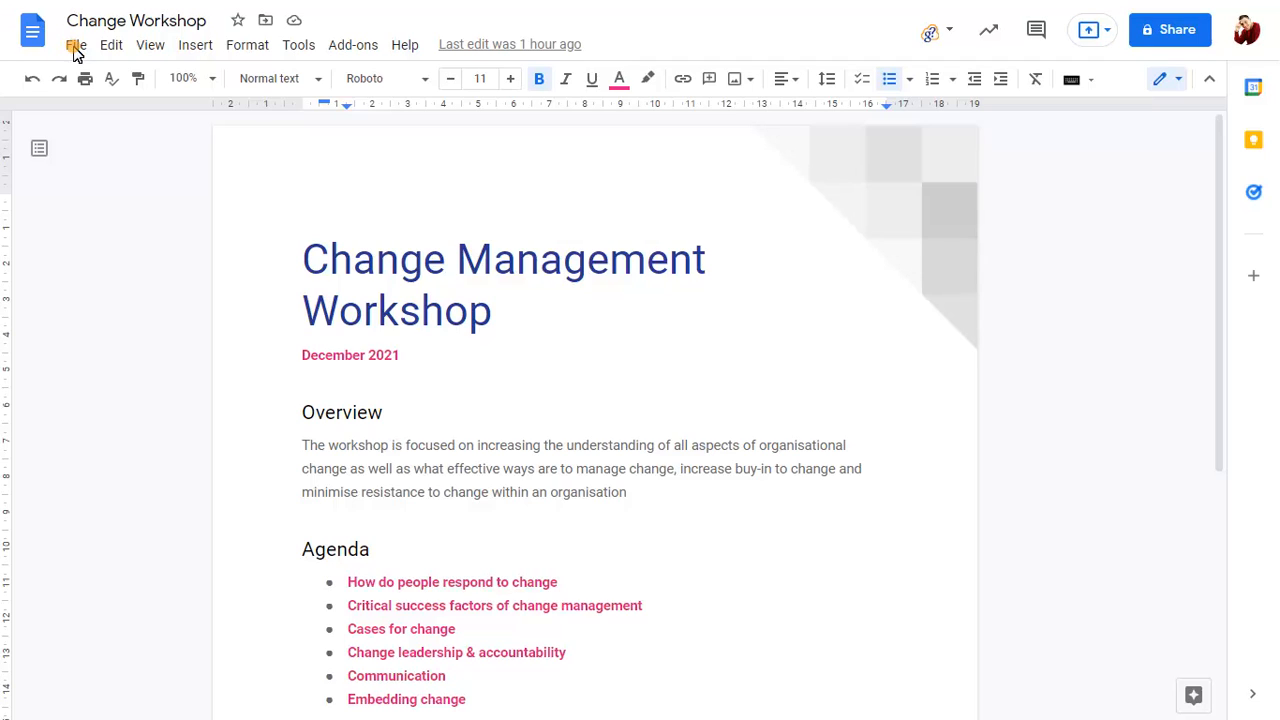
Show the Approvals side panel for the Change Workshop document from the File menu
{"action": "left_click", "coordinate": [76, 44]}
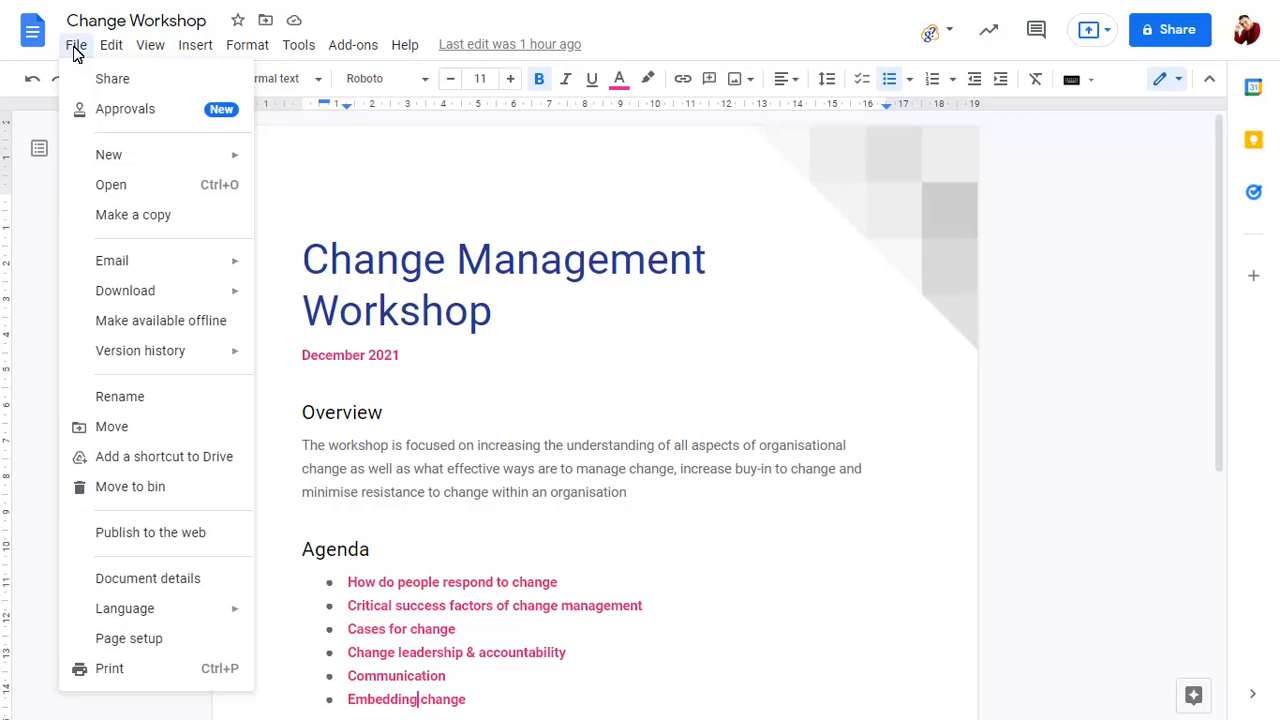
{"action": "left_click", "coordinate": [125, 108]}
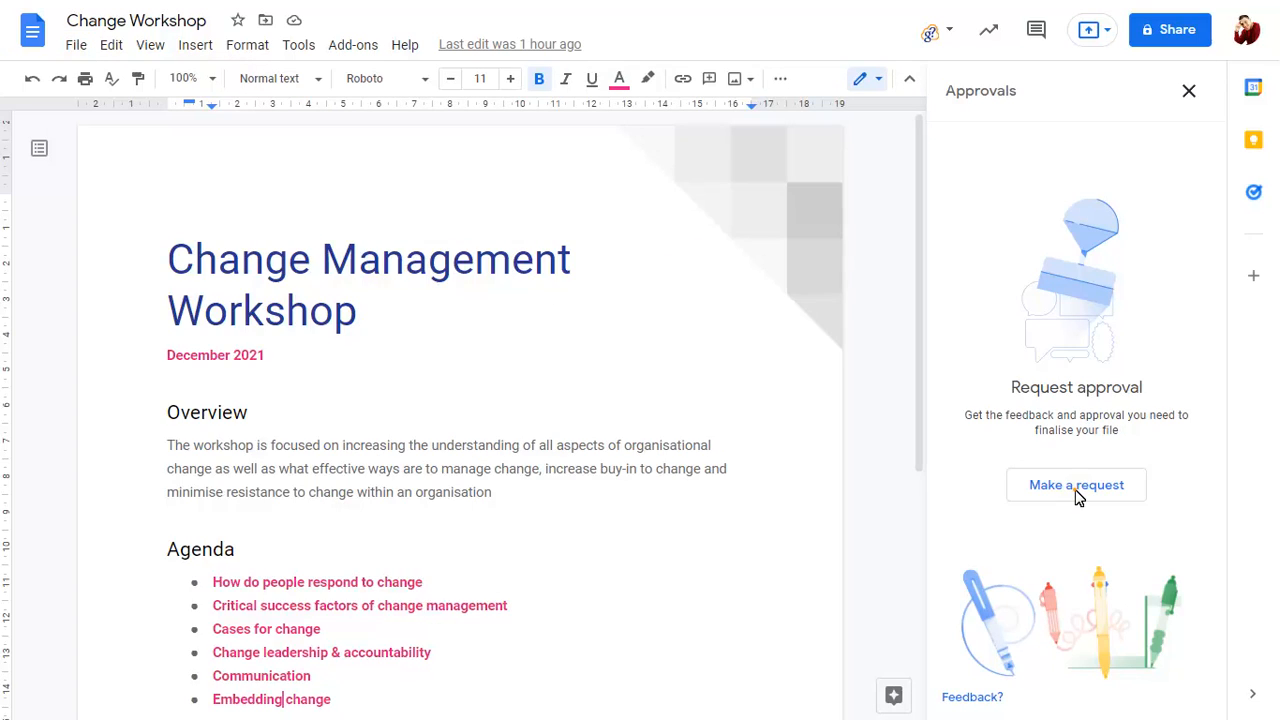
{"action": "left_click", "coordinate": [1076, 484]}
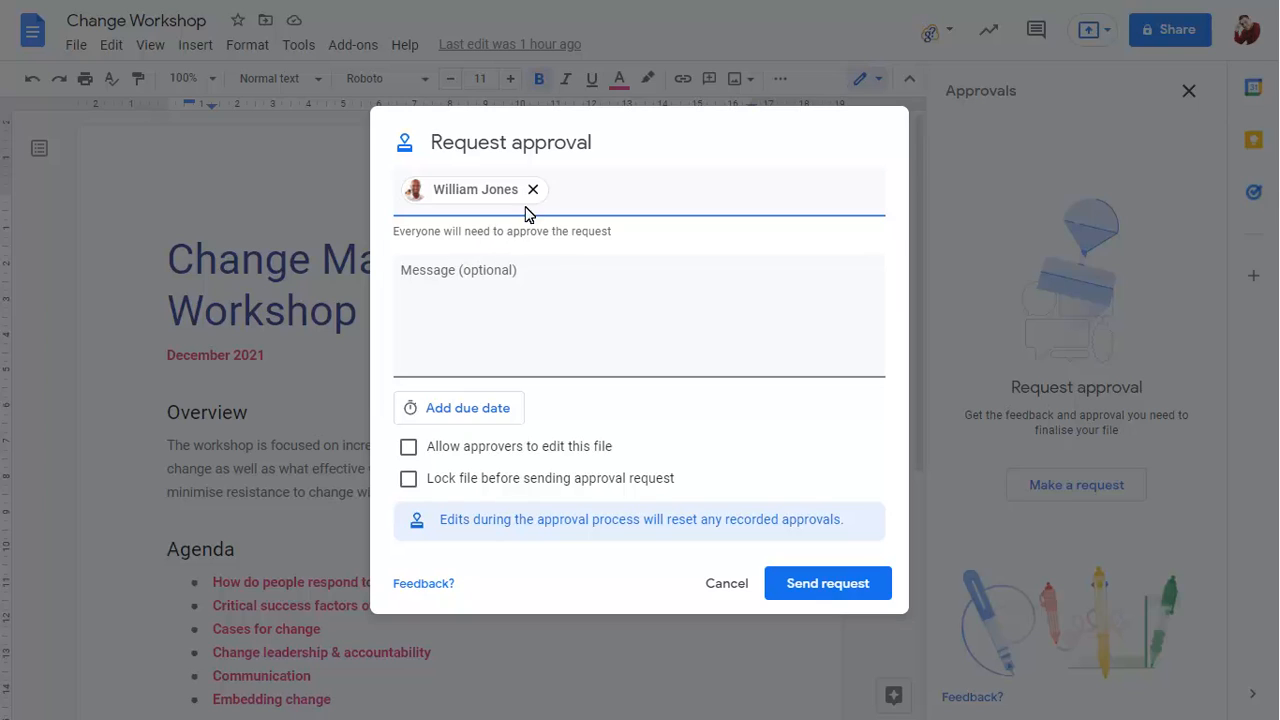
{"action": "type", "text": "Sue Fabre"}
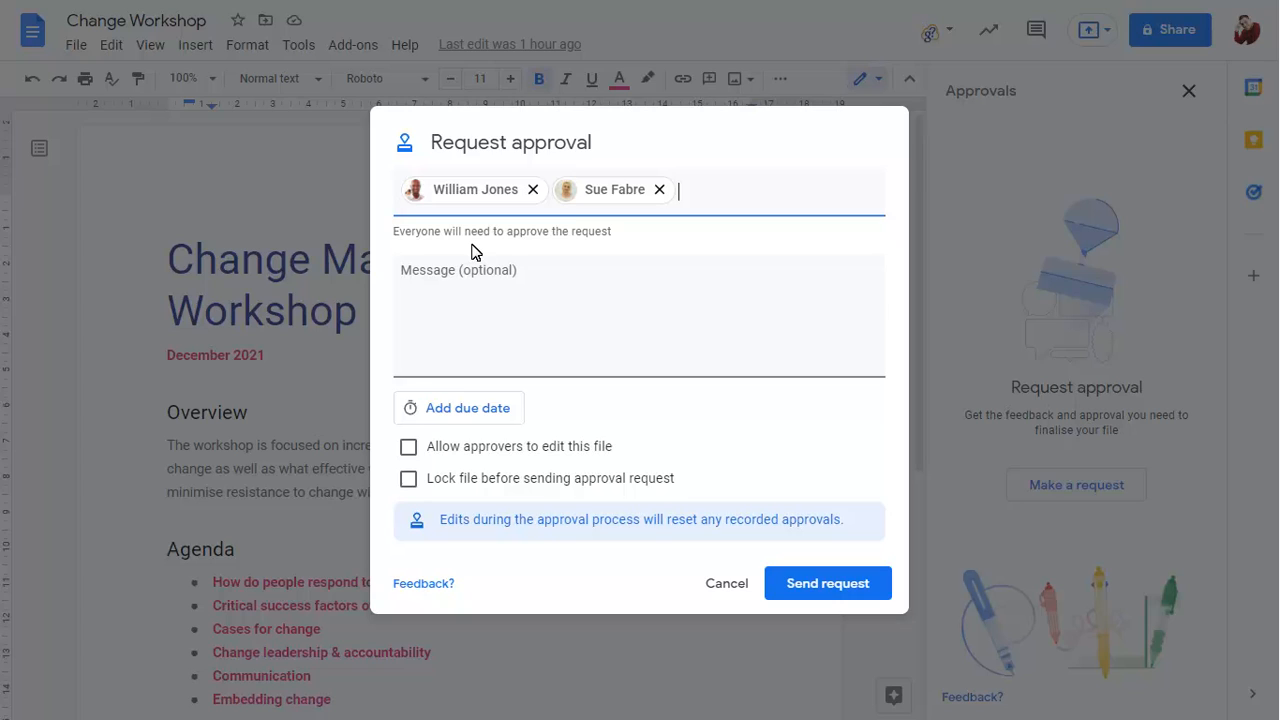
{"action": "type", "text": "Please approve the workshop agenda so that I can start to share it with customers. Thanks."}
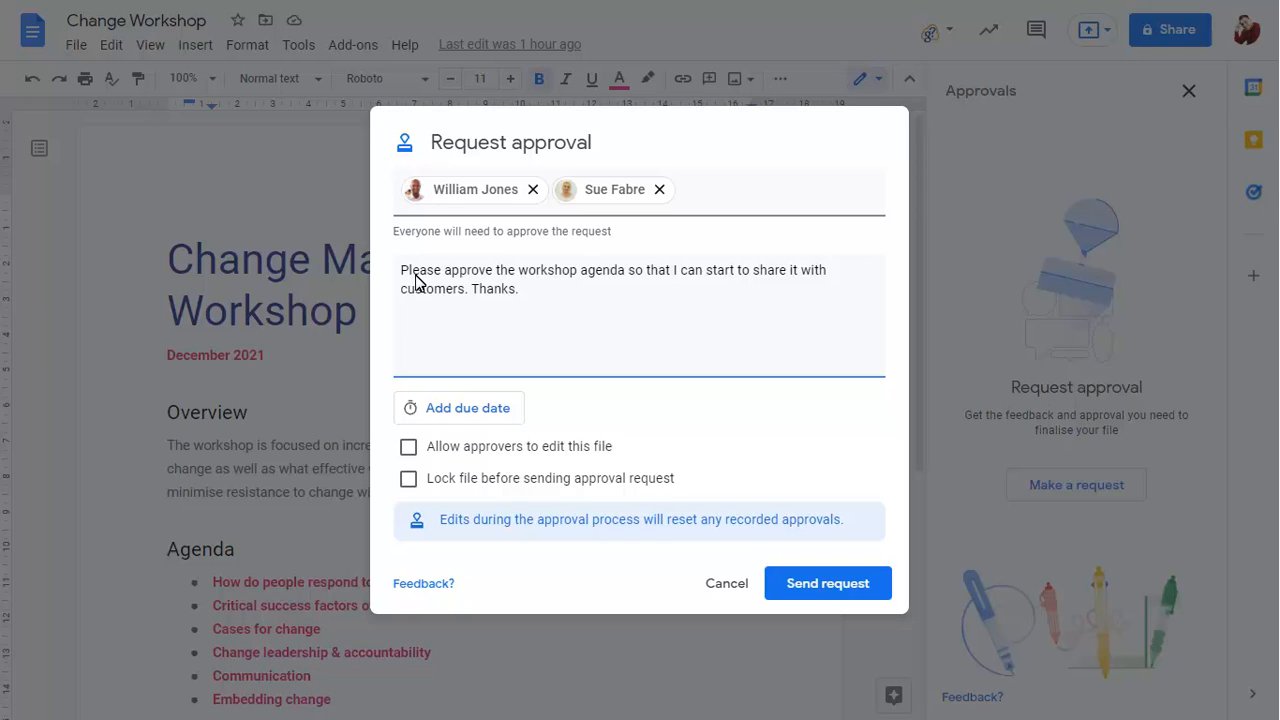
Give the approval request a due date of Friday 12 November, 4:00 PM
{"action": "left_click", "coordinate": [467, 408]}
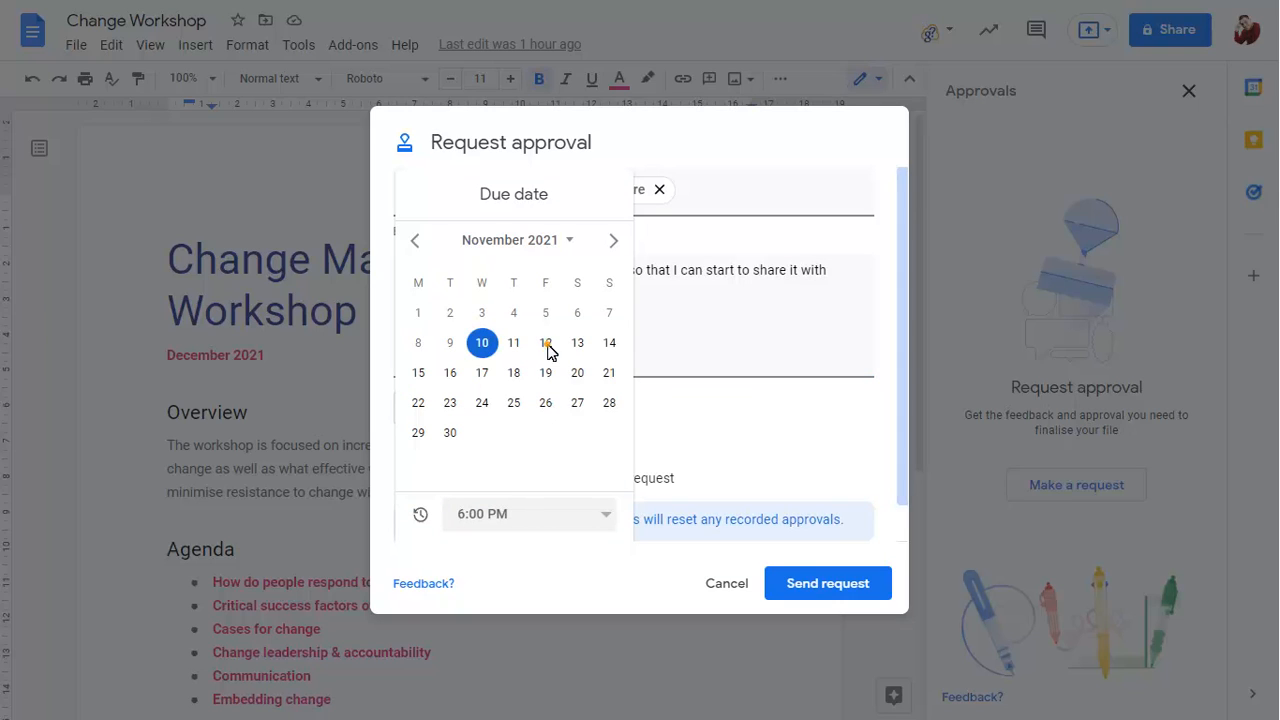
{"action": "left_click", "coordinate": [545, 342]}
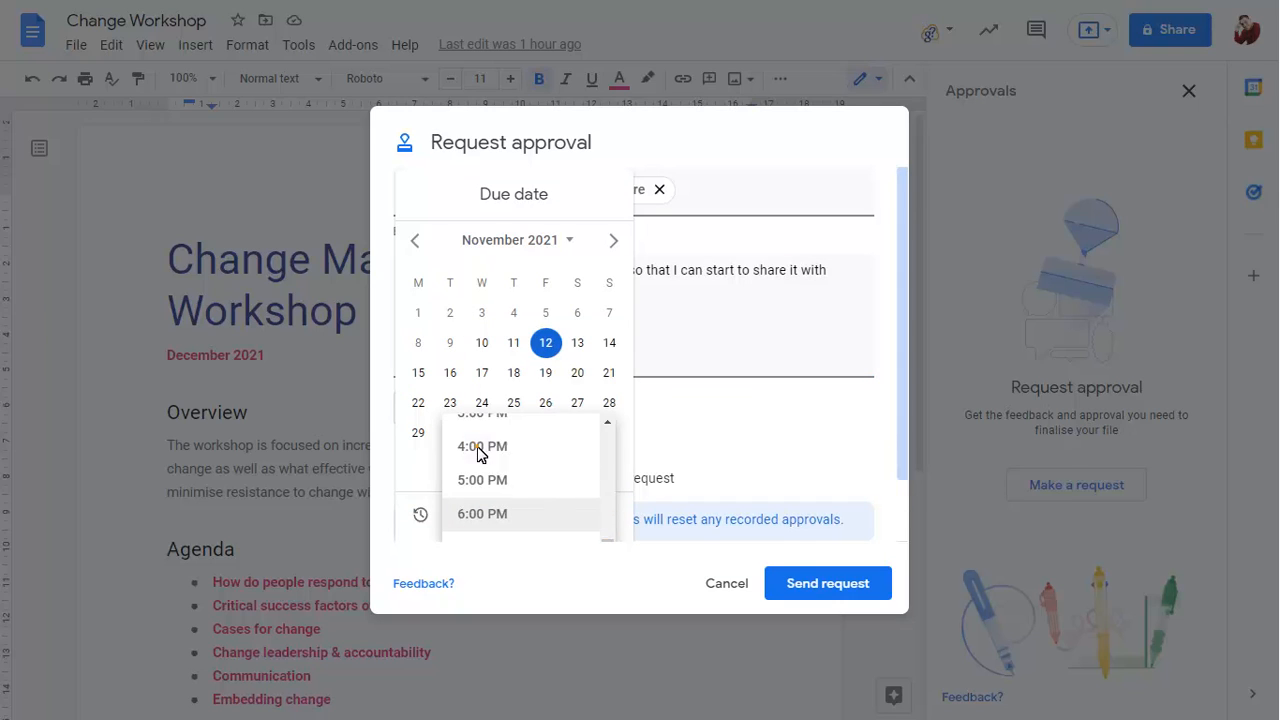
{"action": "left_click", "coordinate": [482, 445]}
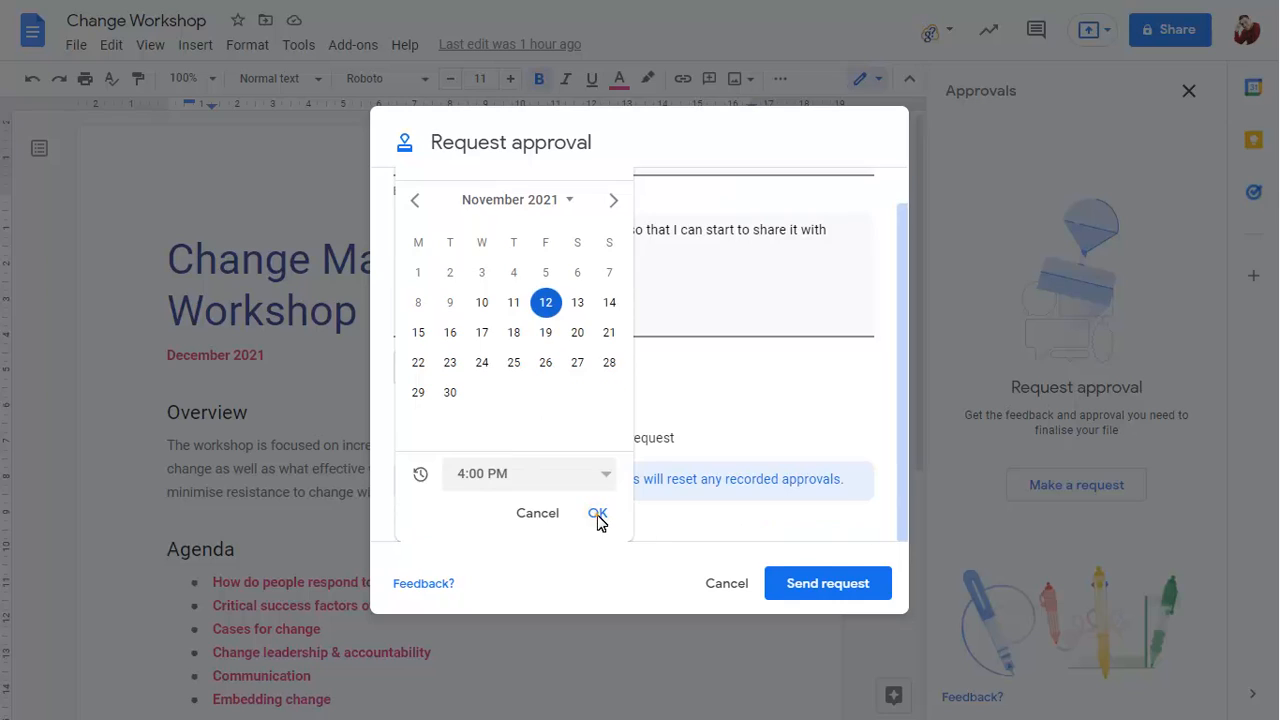
{"action": "left_click", "coordinate": [597, 513]}
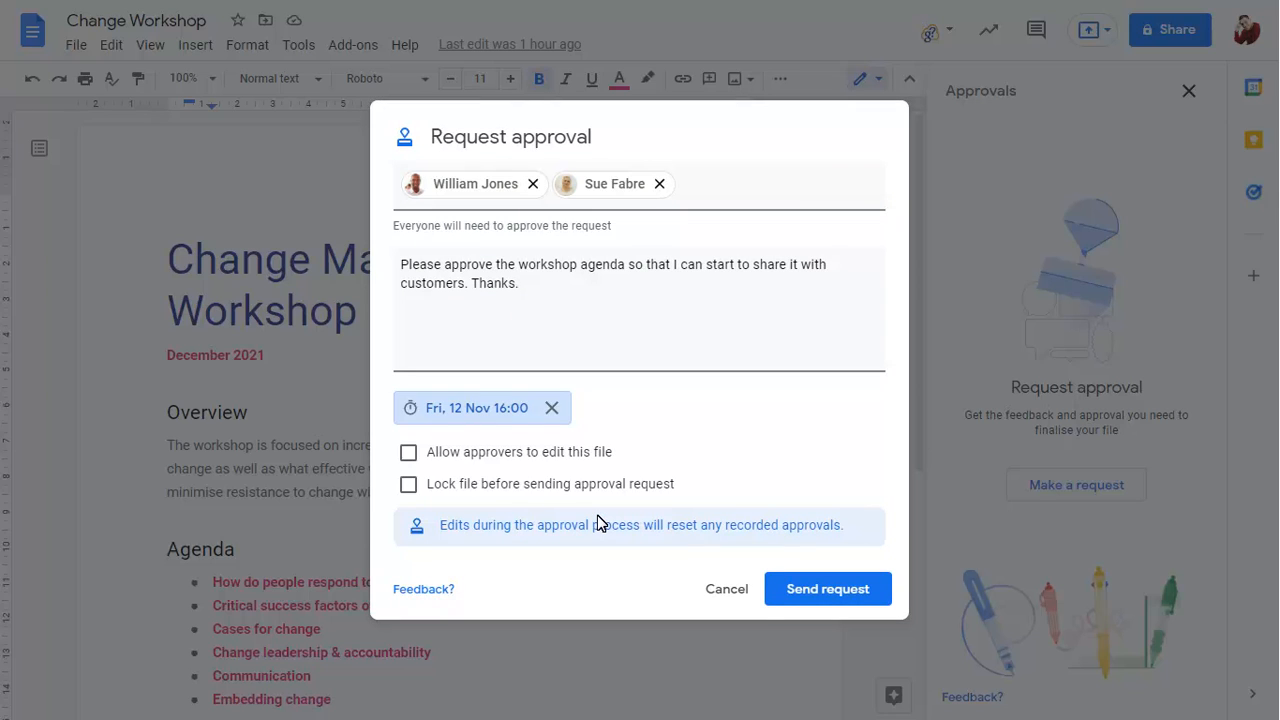
Allow approvers to edit, then send the request and share the file with both approvers
{"action": "left_click", "coordinate": [408, 452]}
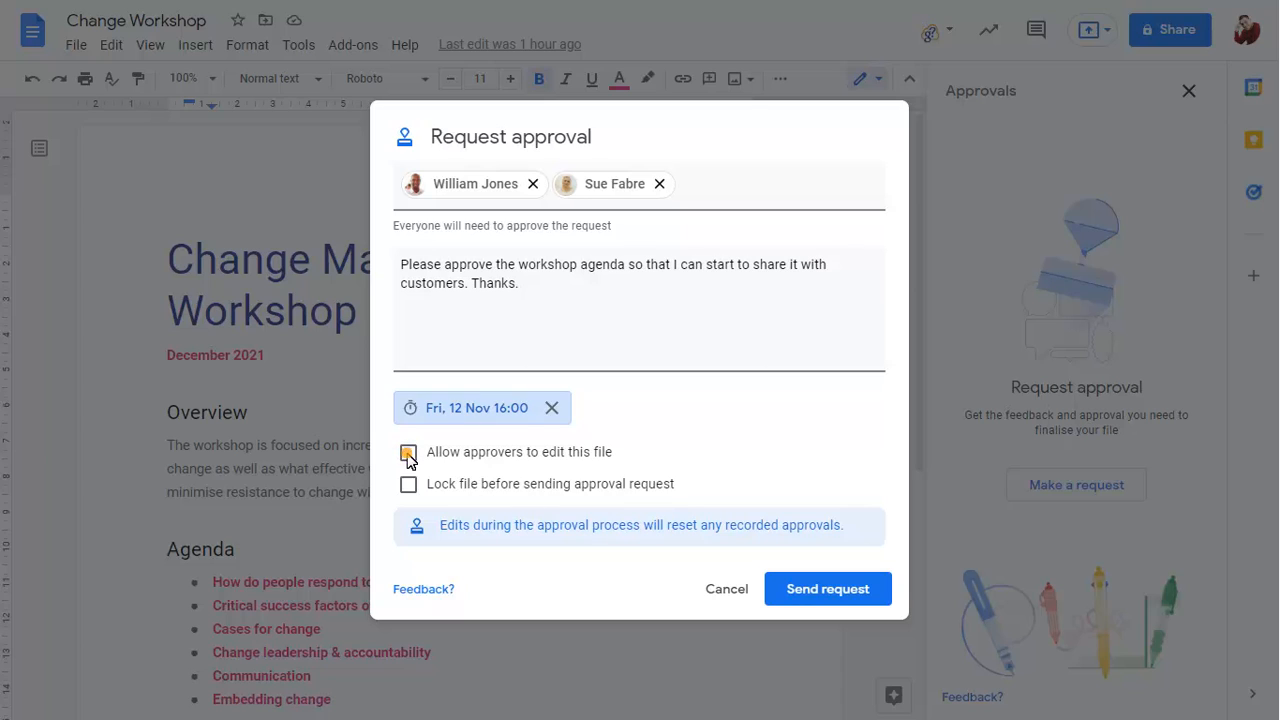
{"action": "left_click", "coordinate": [408, 451]}
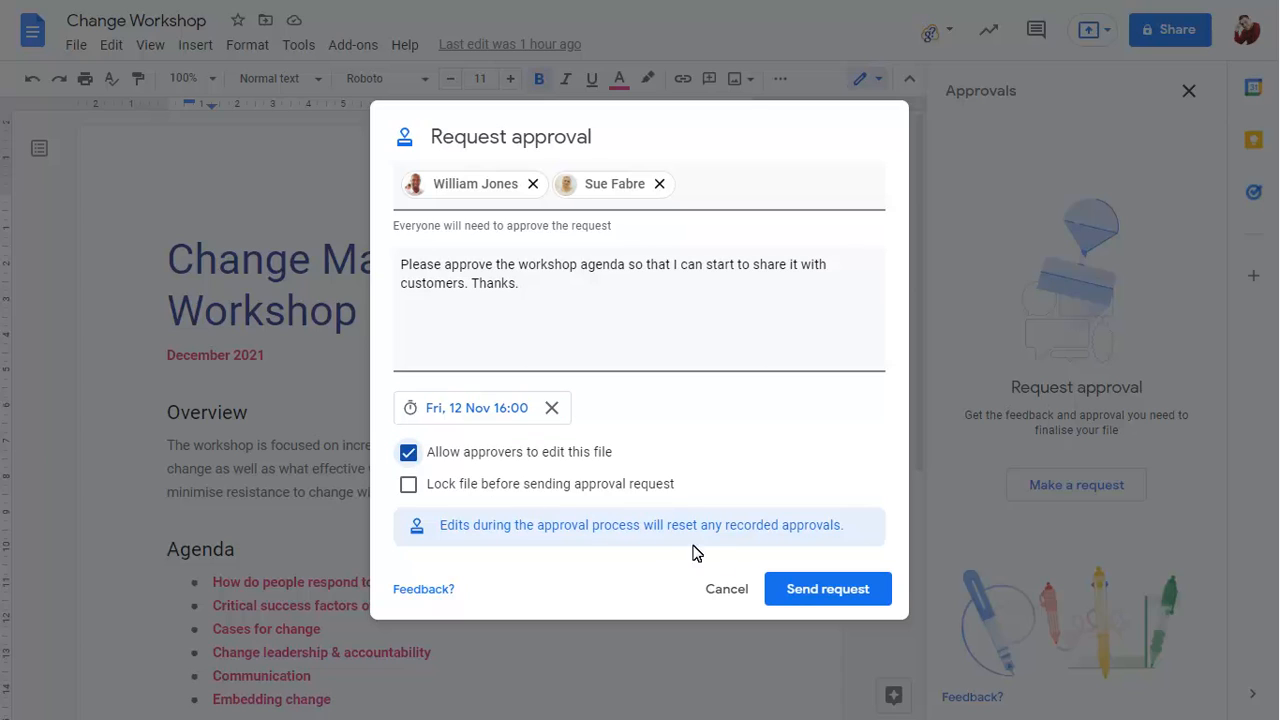
{"action": "left_click", "coordinate": [827, 588]}
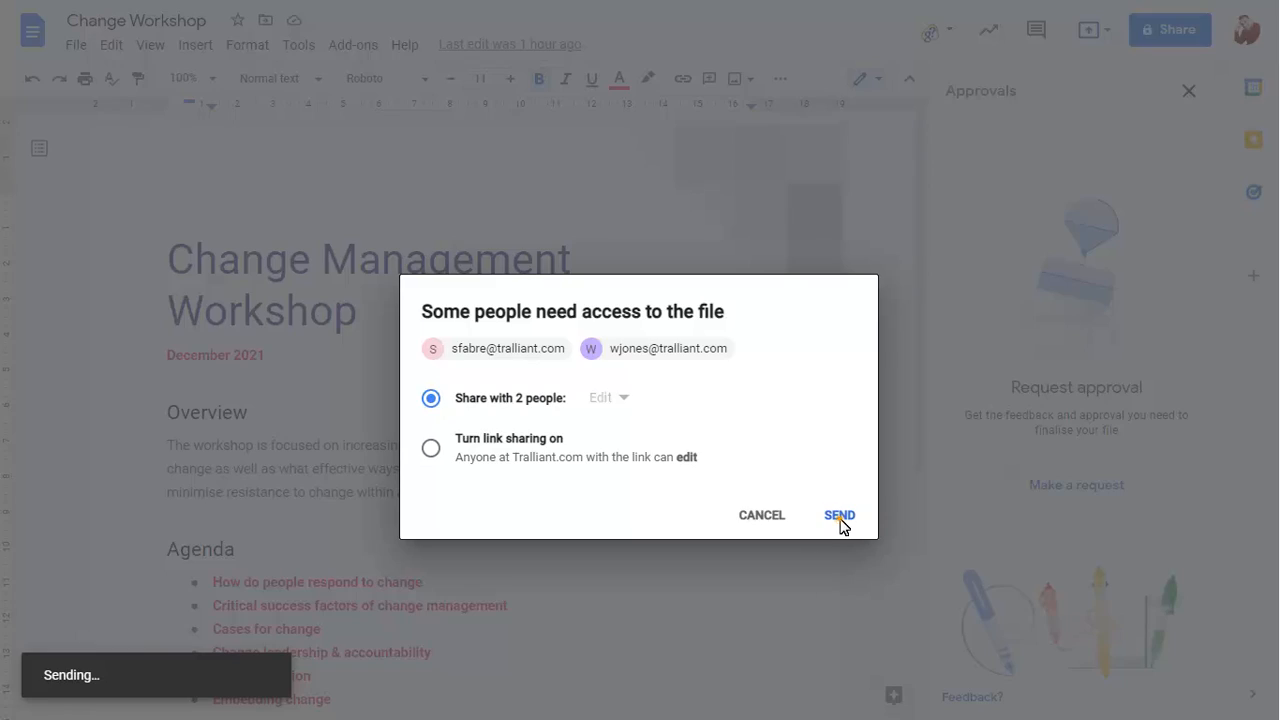
{"action": "left_click", "coordinate": [839, 515]}
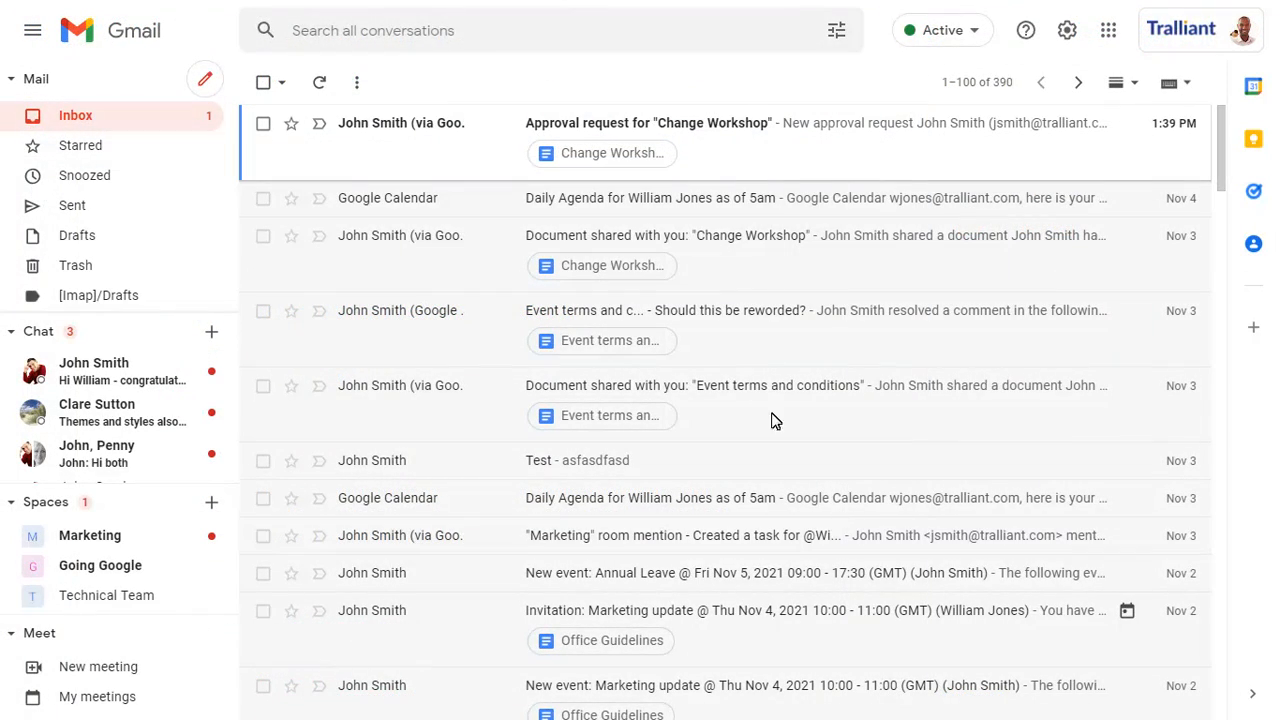
Open the Approval request email in Gmail and follow it to the Change Workshop document
{"action": "left_click", "coordinate": [648, 123]}
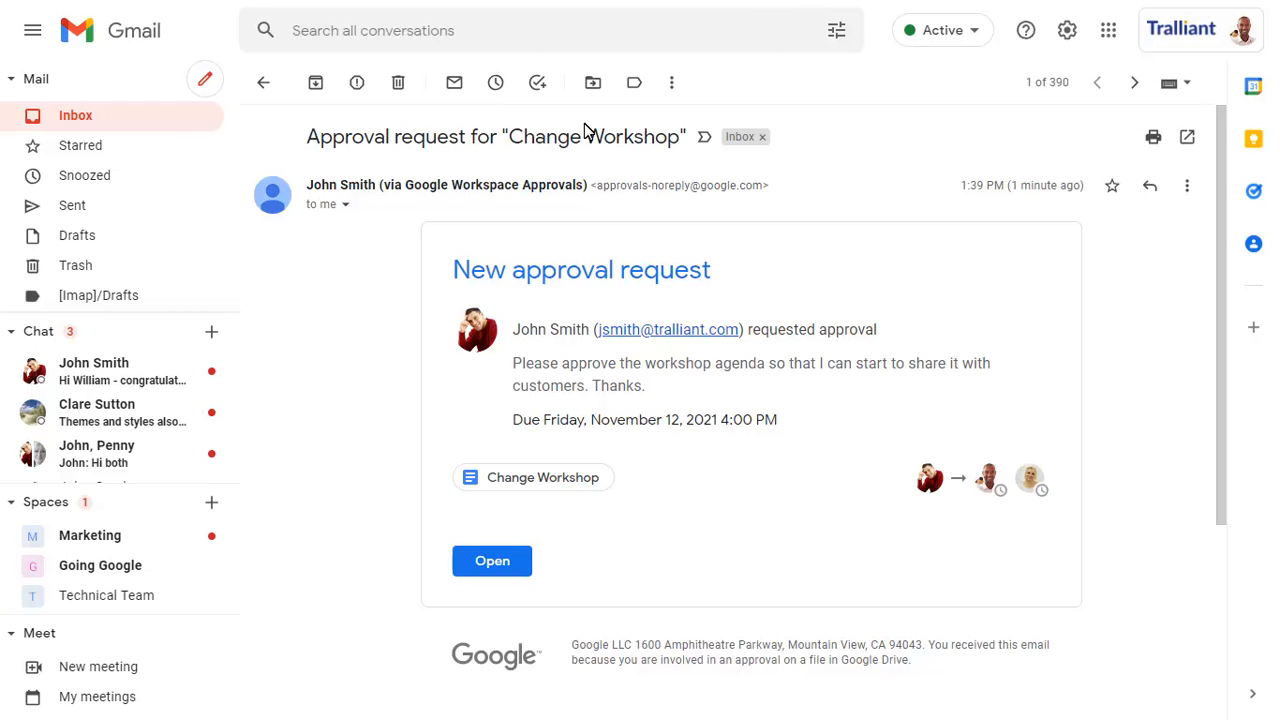
{"action": "left_click", "coordinate": [492, 560]}
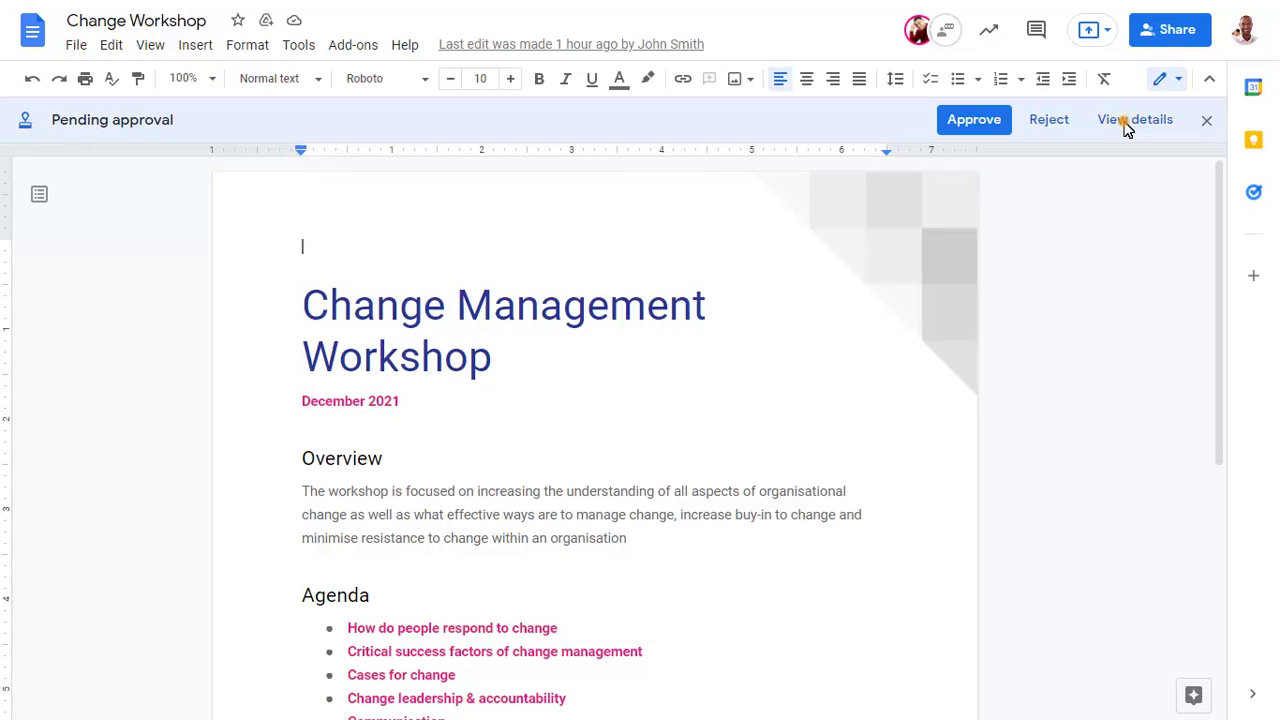
Approve the pending request with the message 'Looks great, thanks.'
{"action": "left_click", "coordinate": [1134, 119]}
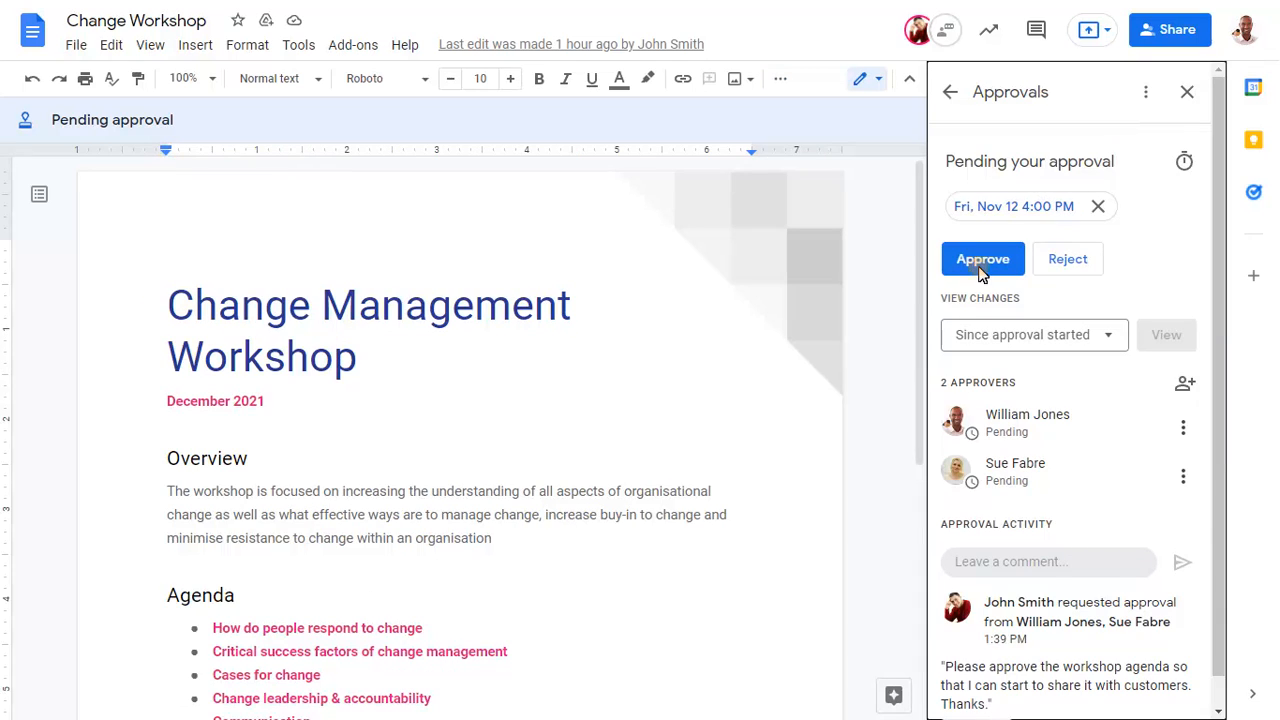
{"action": "left_click", "coordinate": [983, 258]}
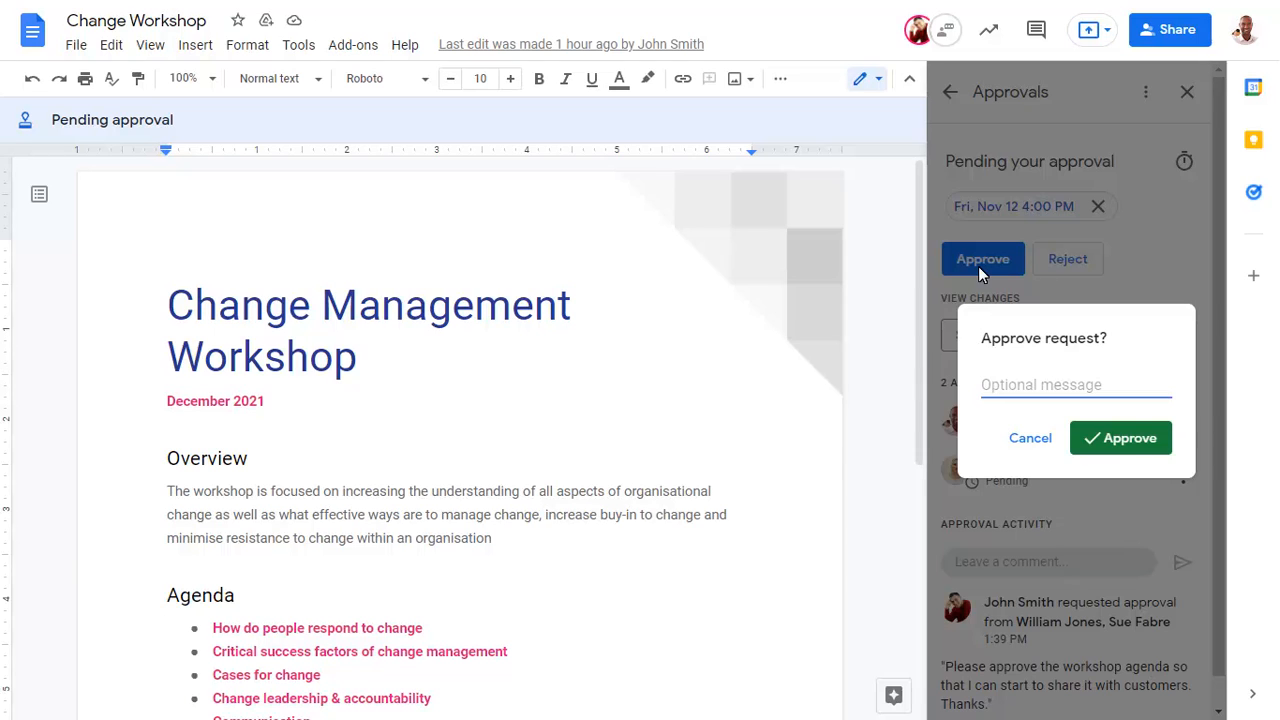
{"action": "type", "text": "Looks great, thanks."}
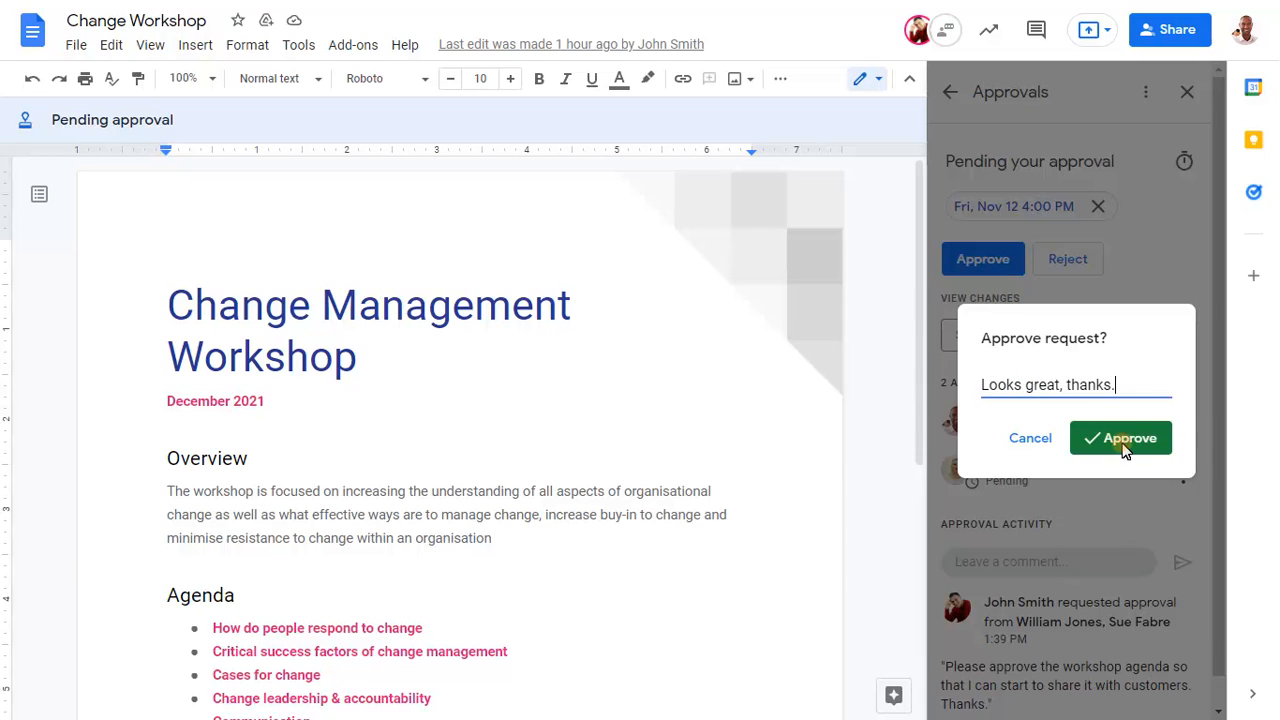
{"action": "left_click", "coordinate": [1120, 438]}
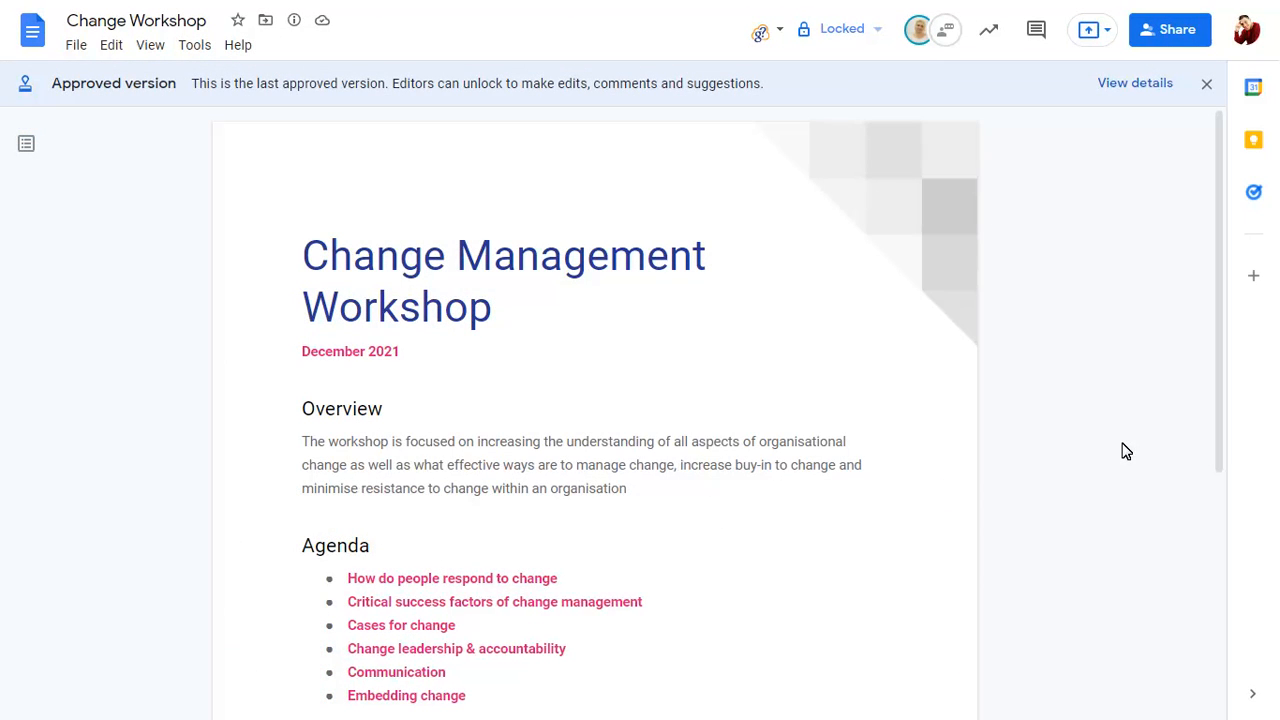
{"action": "mouse_move", "coordinate": [1145, 139]}
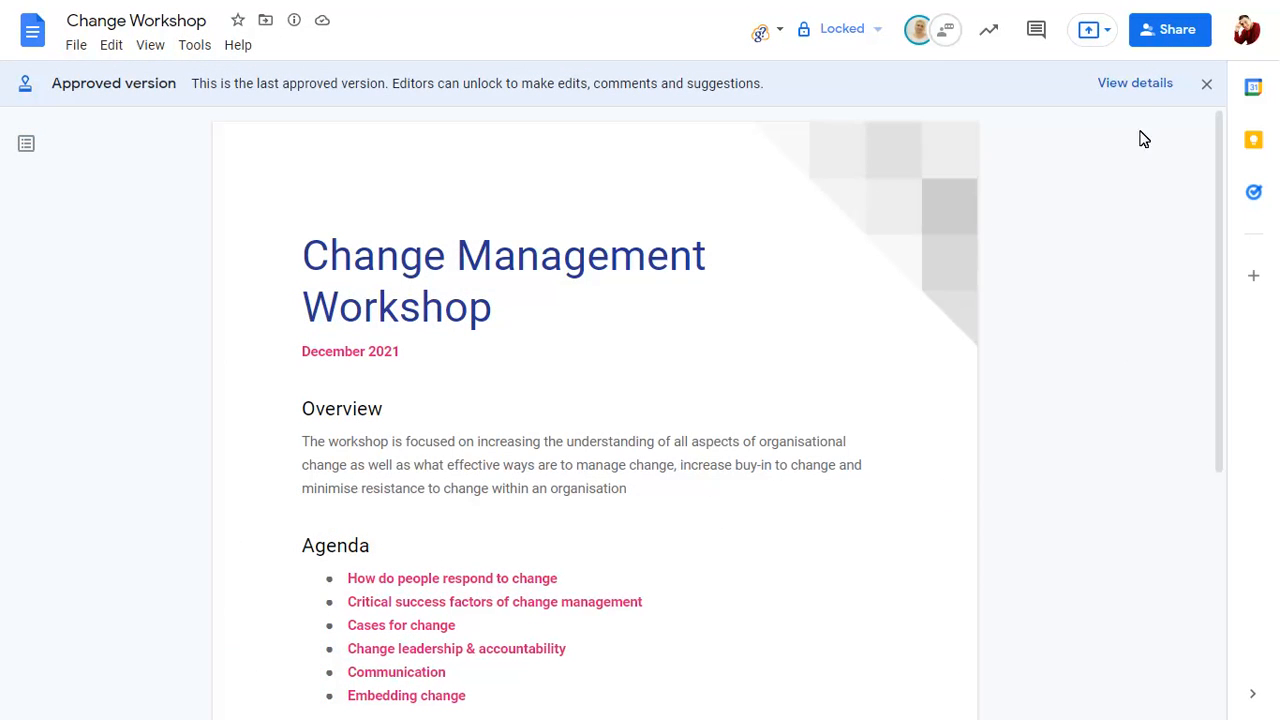
{"action": "left_click", "coordinate": [1134, 82]}
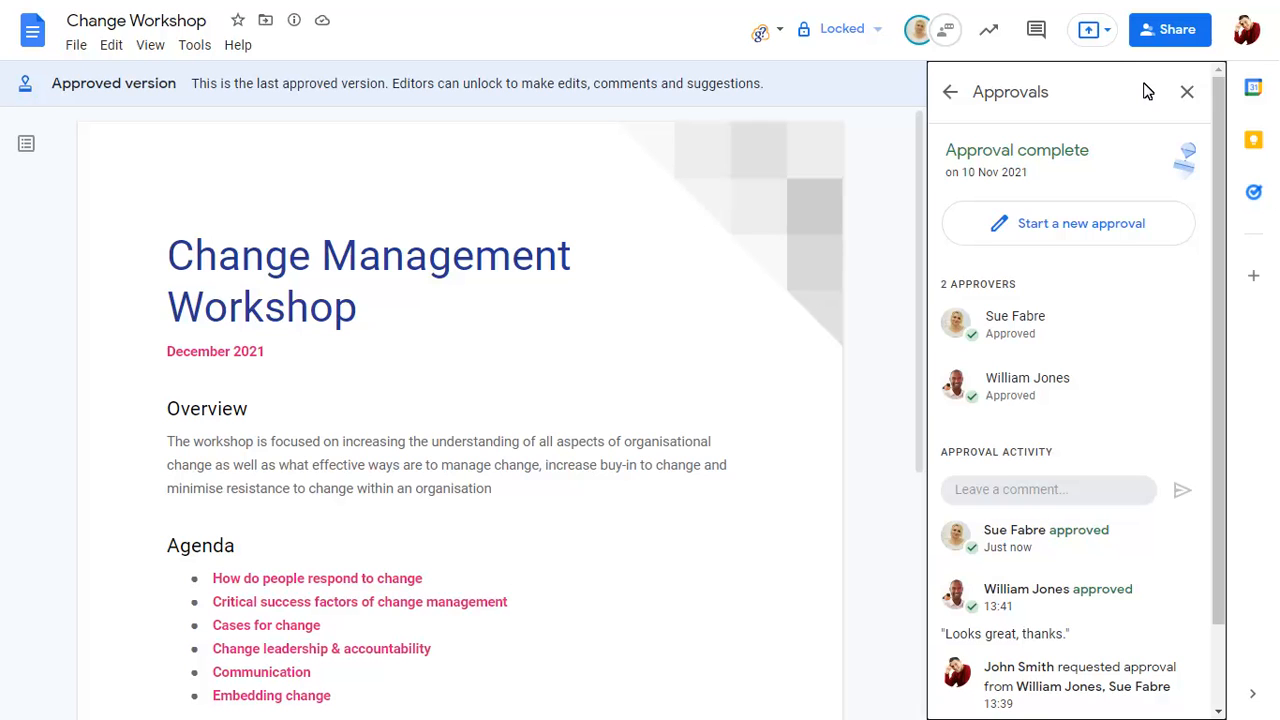
View the Locked indicator's message, then close the Approvals panel
{"action": "left_click", "coordinate": [842, 28]}
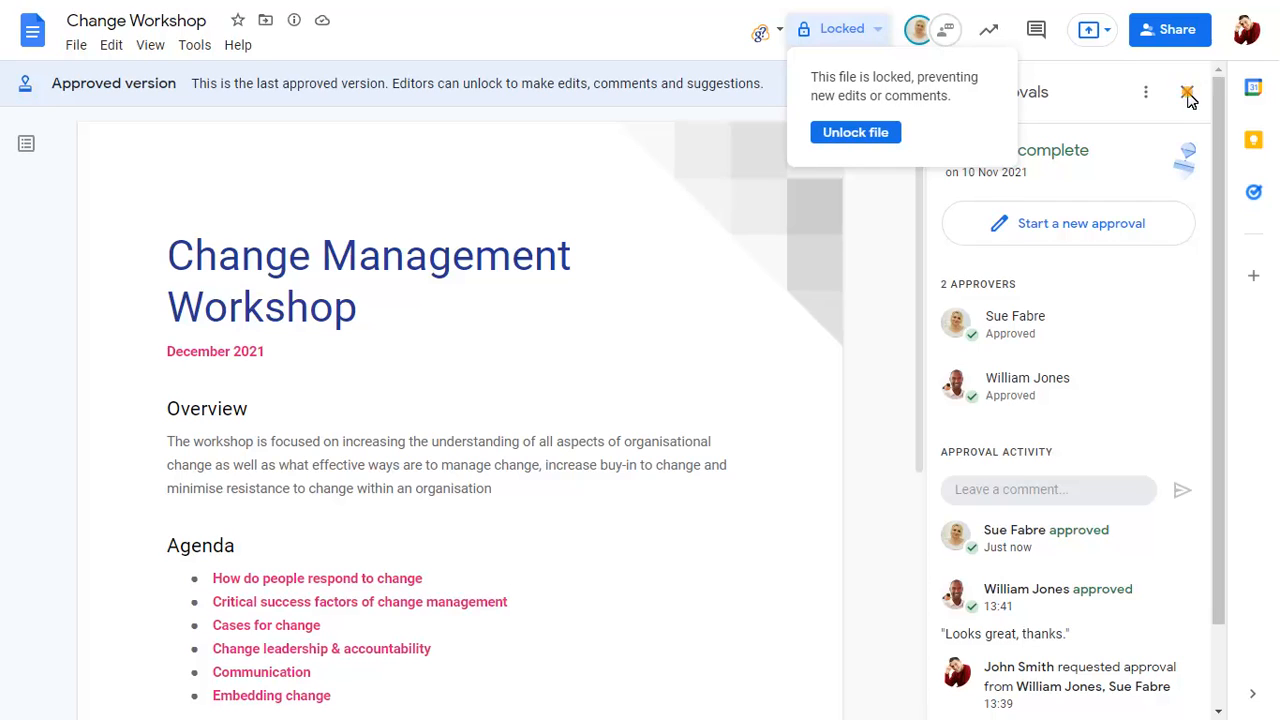
{"action": "left_click", "coordinate": [1188, 91]}
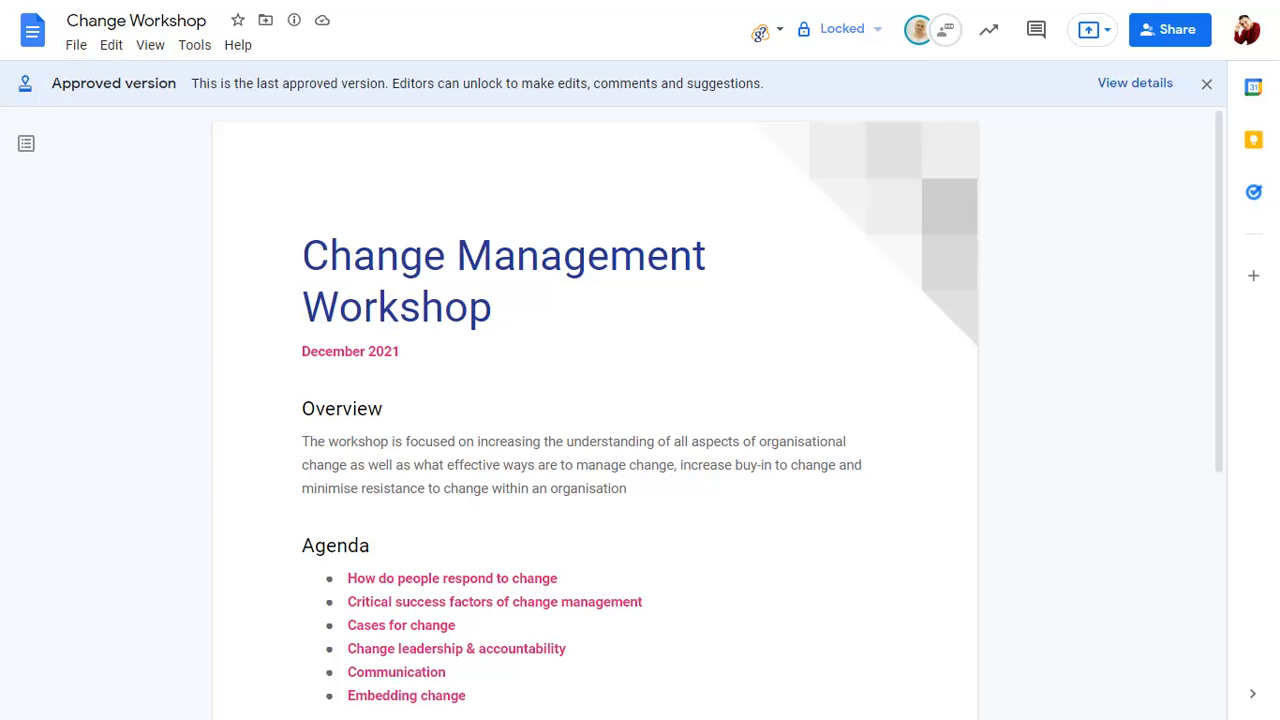